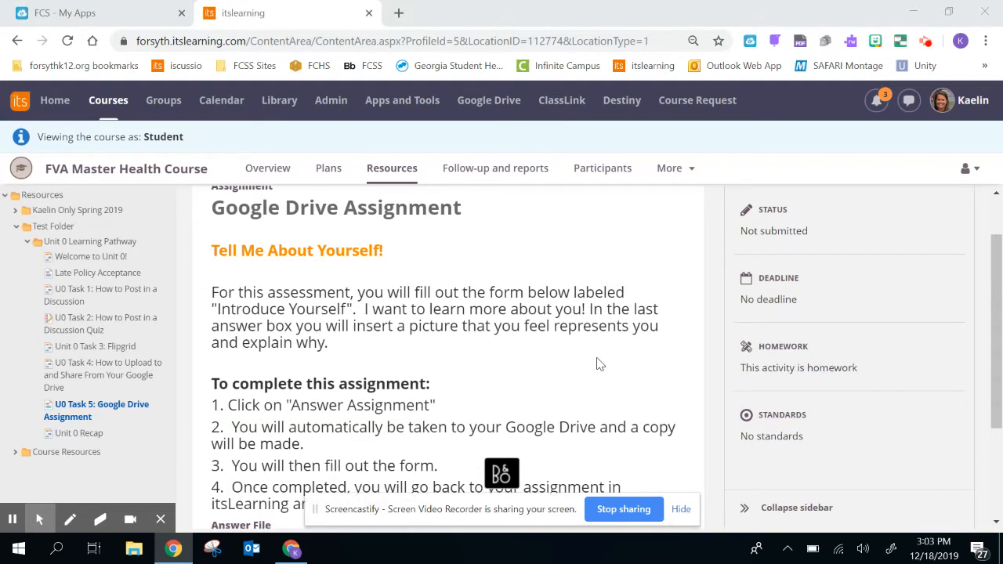
Start answering the Google Drive Assignment so the Introduce Yourself copy opens in Google Docs
{"action": "scroll", "scroll_direction": "down", "scroll_amount": 3}
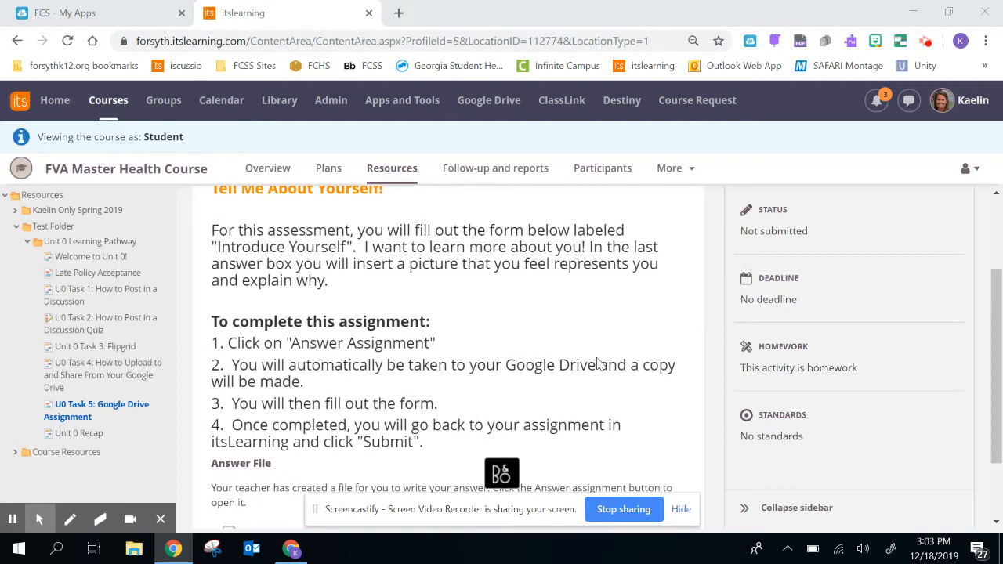
{"action": "scroll", "scroll_direction": "down", "scroll_amount": 3}
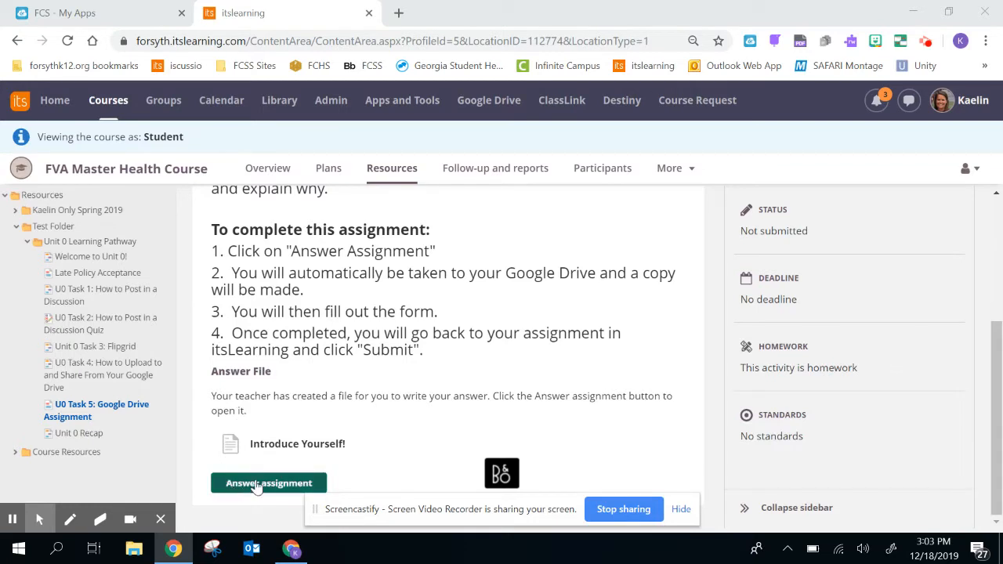
{"action": "left_click", "coordinate": [270, 483]}
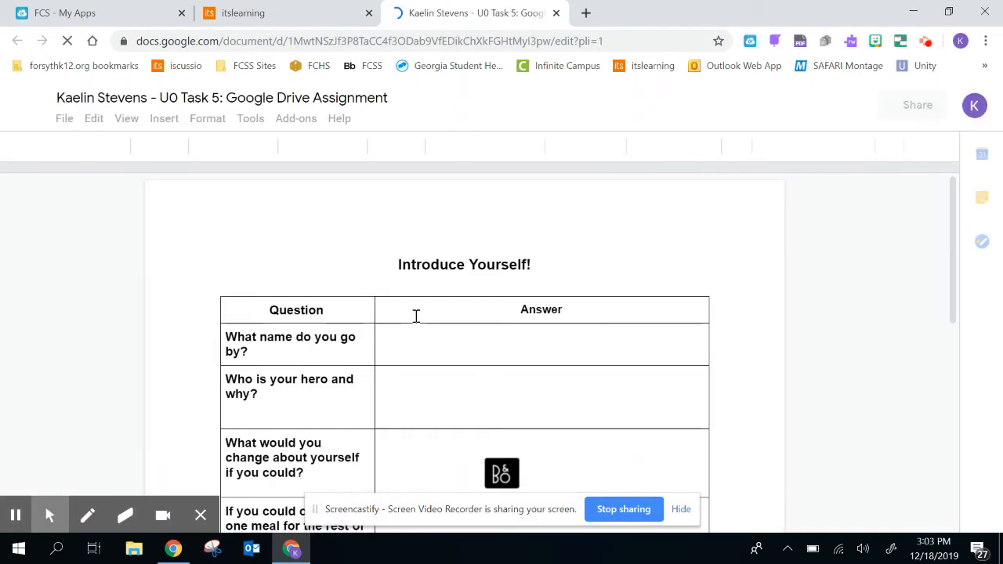
Fill the first answer cell of the Introduce Yourself table with 'Hello!'
{"action": "left_click", "coordinate": [442, 339]}
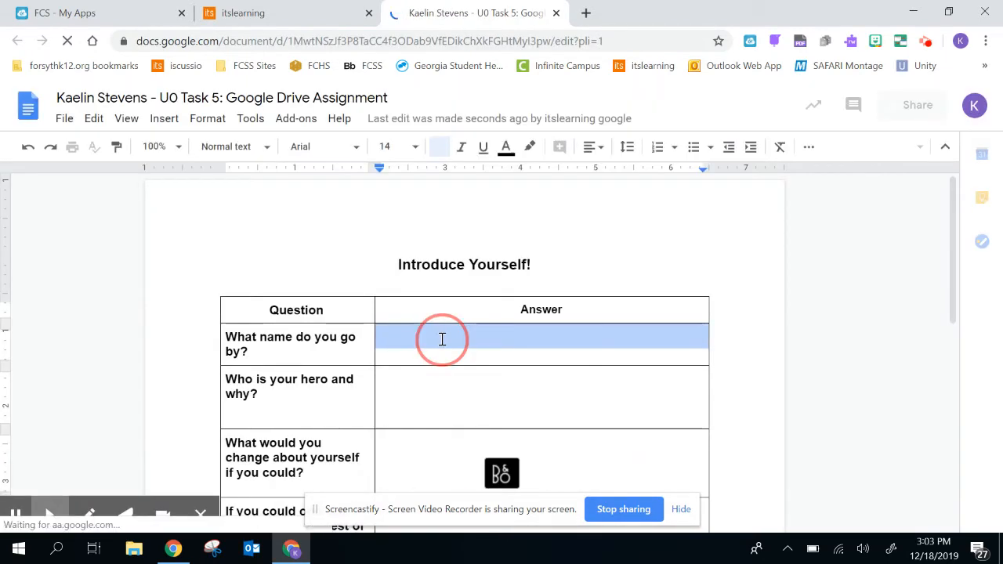
{"action": "left_click", "coordinate": [441, 338]}
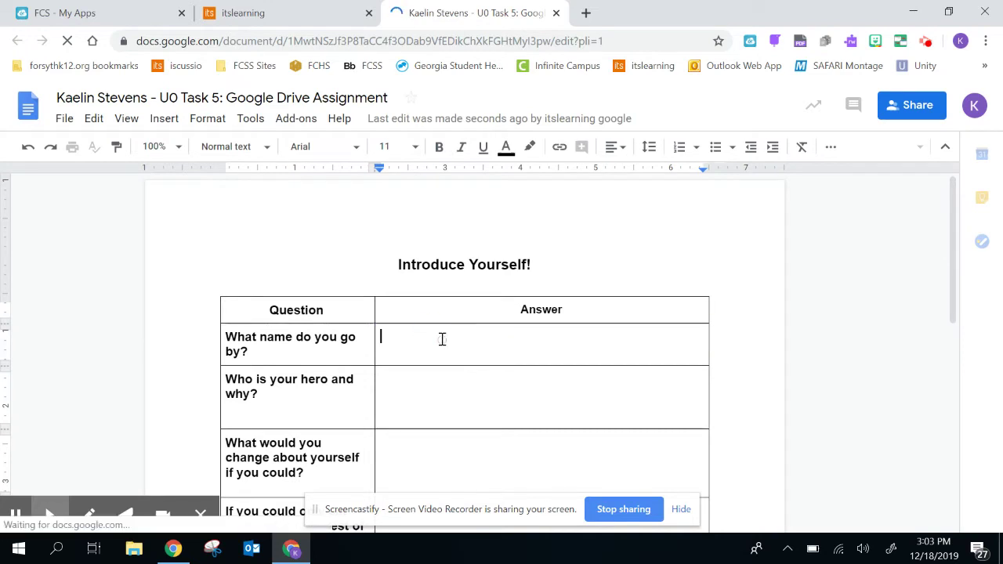
{"action": "type", "text": "Hello!"}
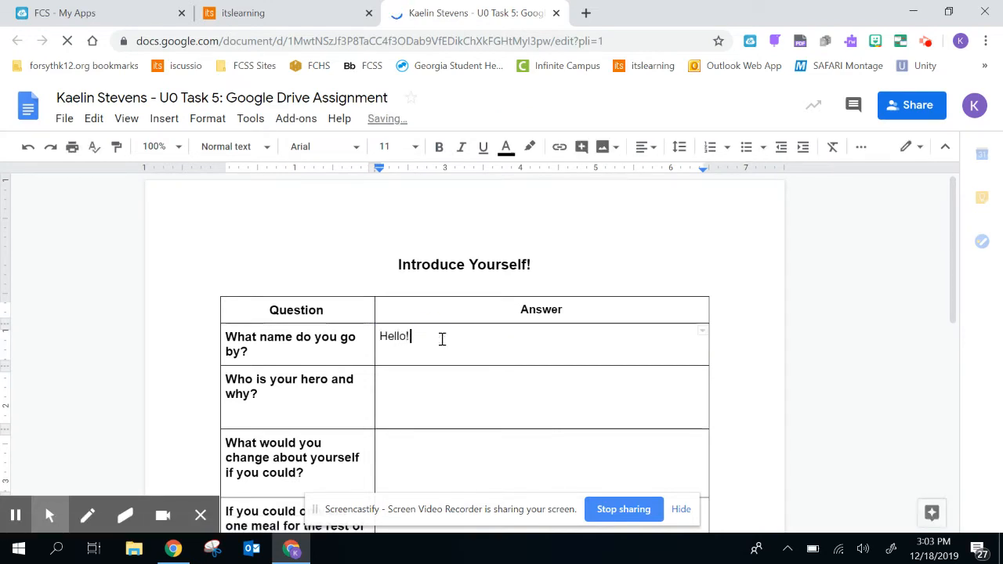
{"action": "scroll", "scroll_direction": "down", "scroll_amount": 3}
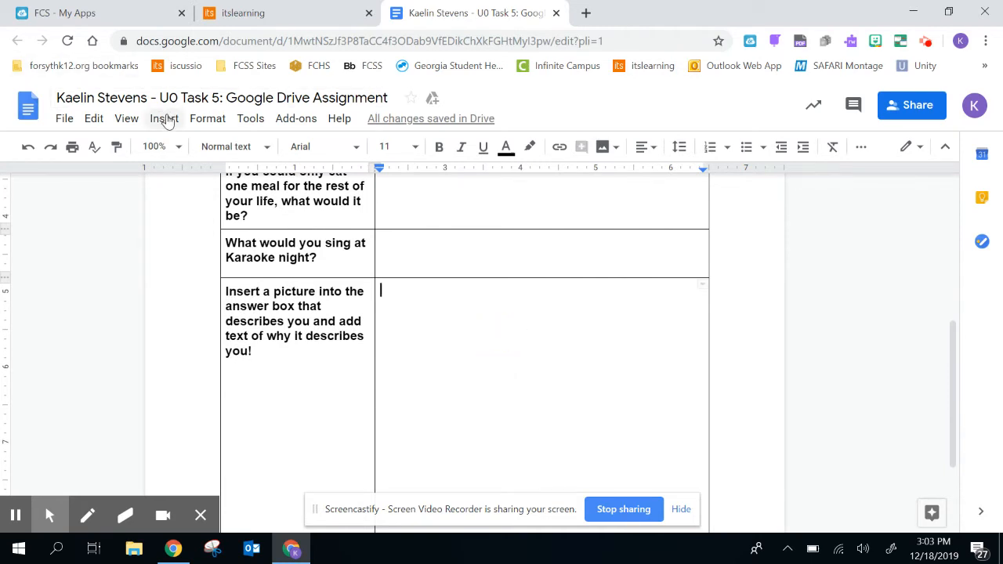
Browse the Insert menu without choosing anything and scroll back to the top of the document
{"action": "left_click", "coordinate": [163, 119]}
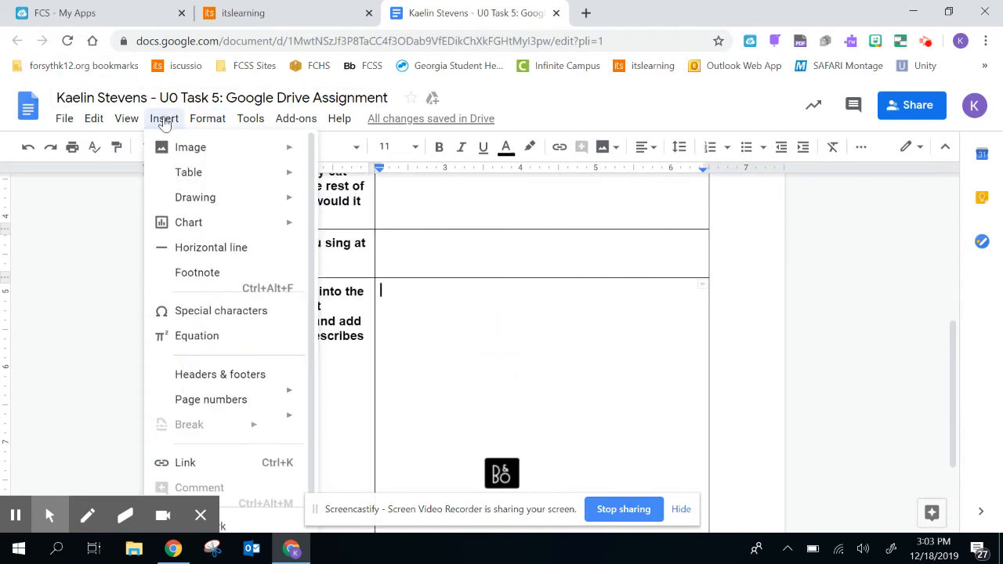
{"action": "left_click", "coordinate": [191, 147]}
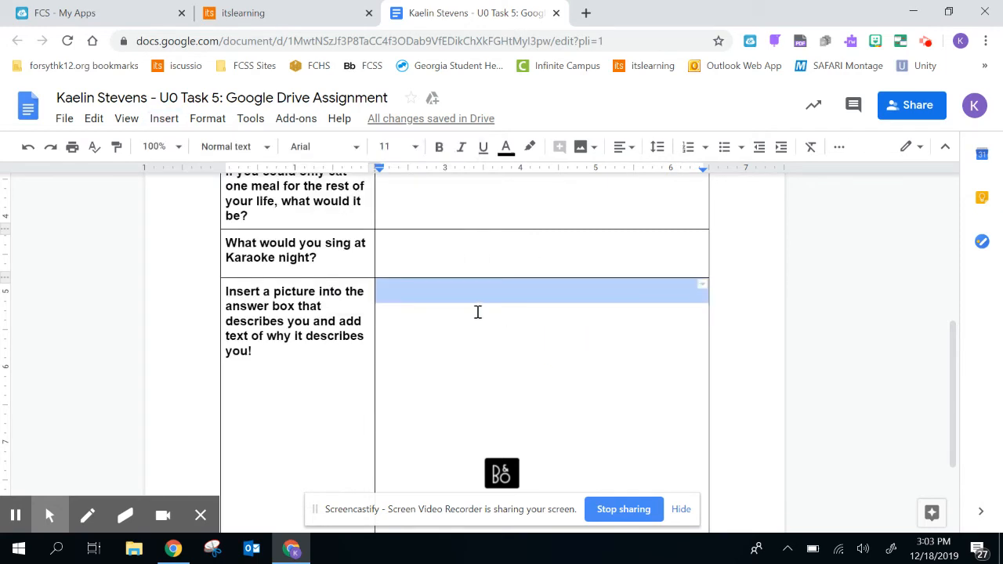
{"action": "scroll", "scroll_direction": "up", "scroll_amount": 3}
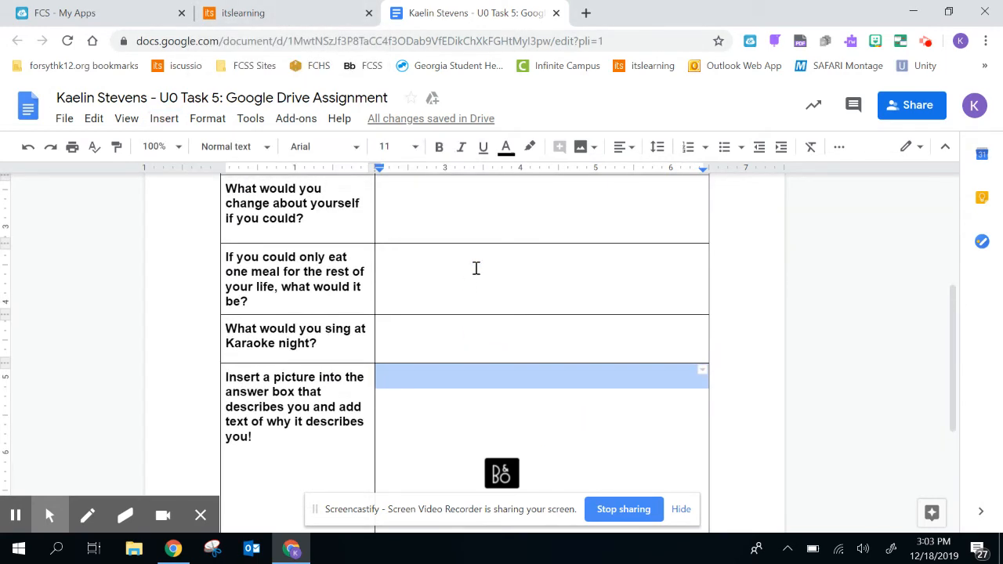
{"action": "scroll", "scroll_direction": "up", "scroll_amount": 3}
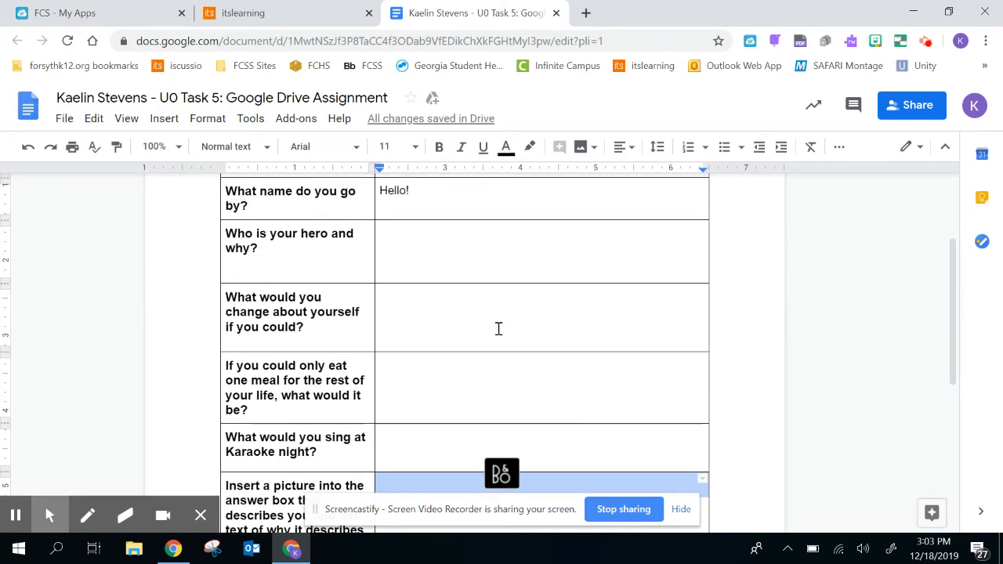
{"action": "scroll", "scroll_direction": "up", "scroll_amount": 3}
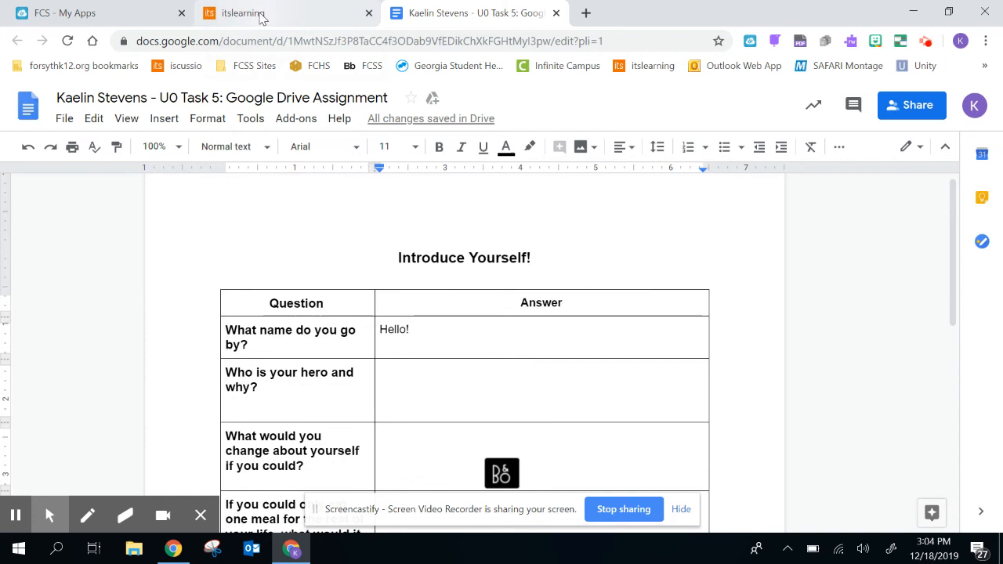
{"action": "mouse_move", "coordinate": [556, 12]}
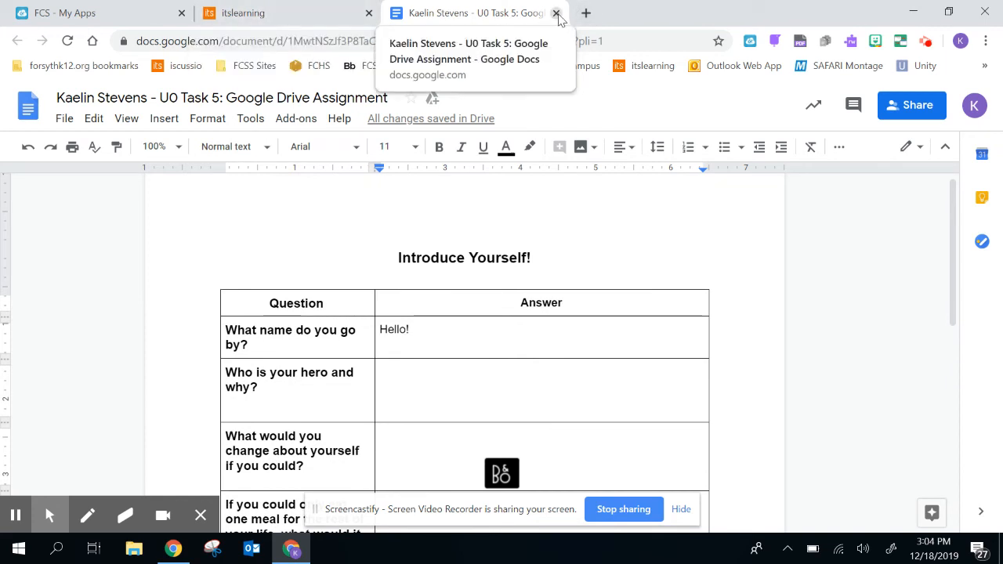
Close the Google Docs document and submit the assignment answer in itslearning
{"action": "left_click", "coordinate": [556, 12]}
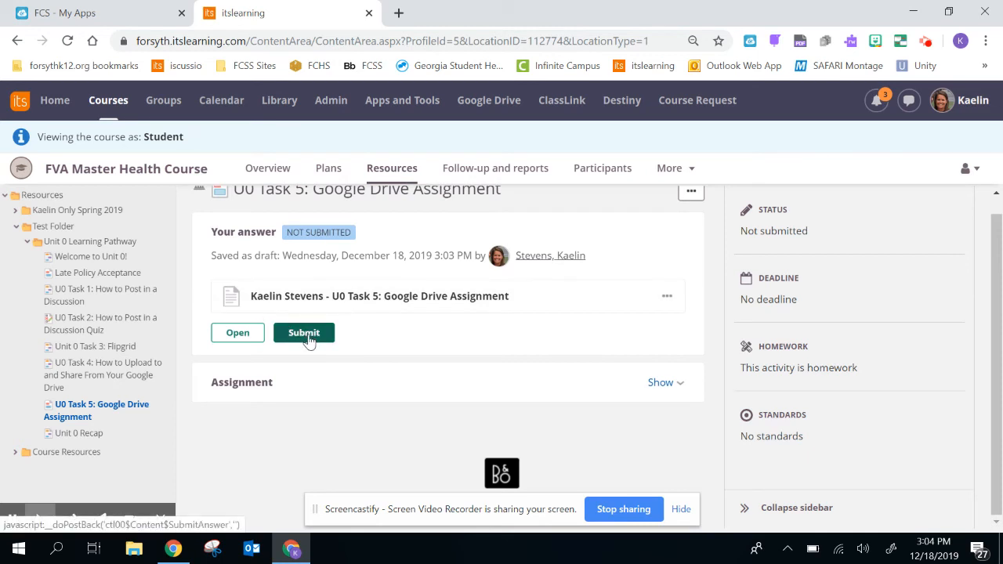
{"action": "left_click", "coordinate": [304, 332]}
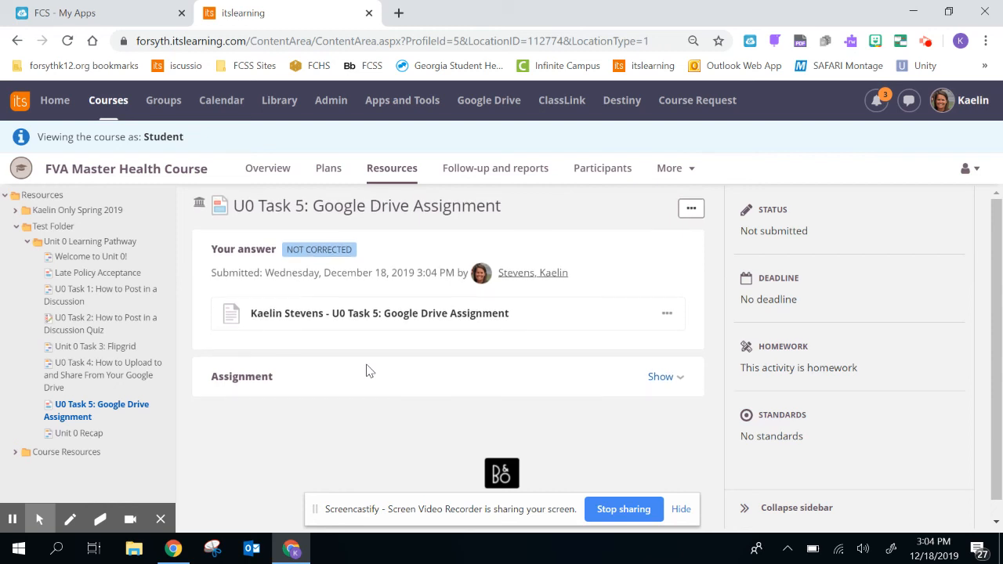
{"action": "mouse_move", "coordinate": [661, 484]}
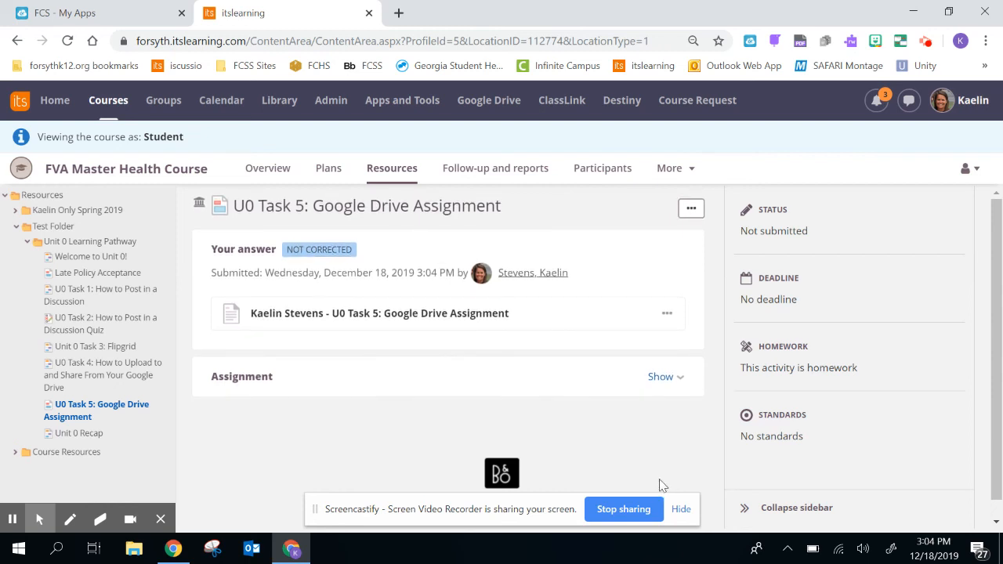